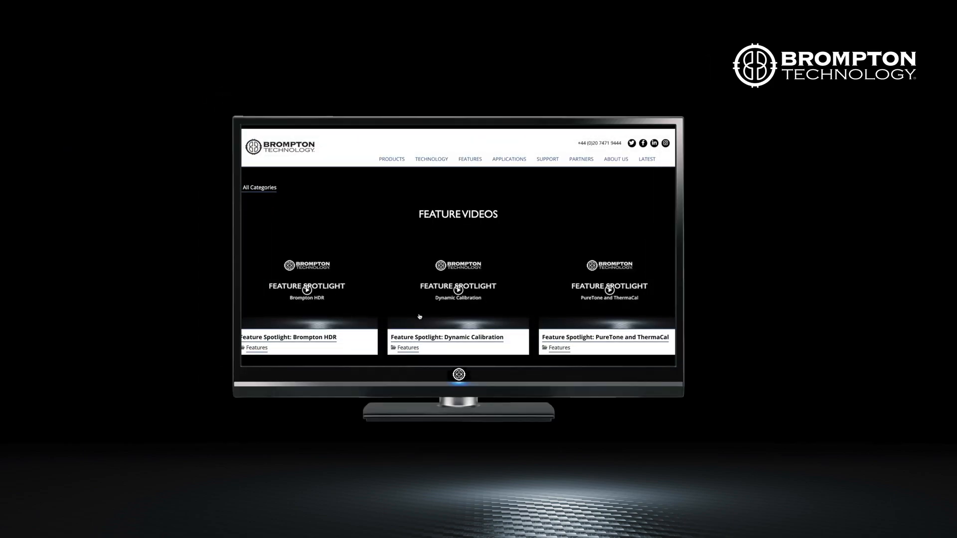
# - Expand the HDMI input's HDR Status to show PQ format, Rec. 2020 and 4000-nit mastering metadata
pyautogui.scroll(-3)
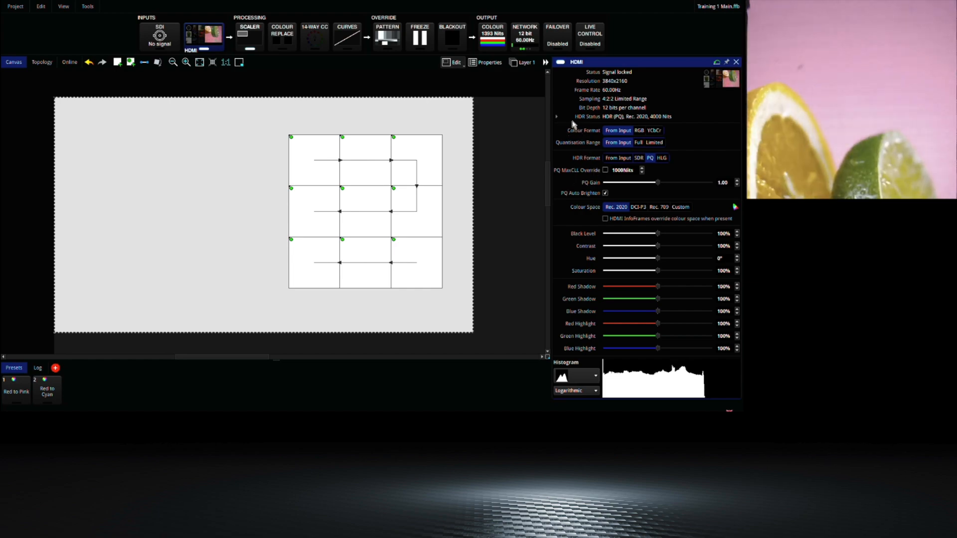
pyautogui.click(556, 117)
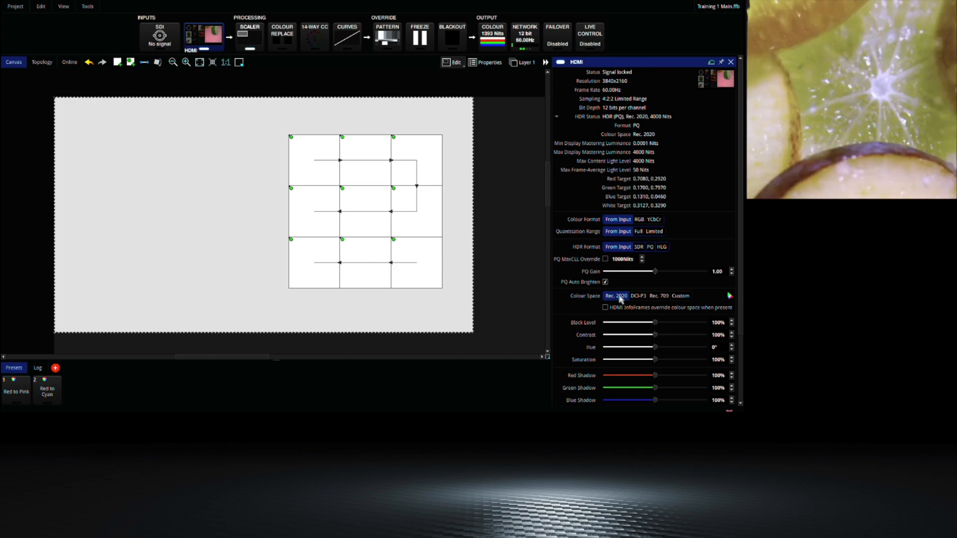
# - Switch the HDMI colour space to Rec. 709 and back to Rec. 2020, then reach the 5.0 s blackout fade time
pyautogui.click(659, 296)
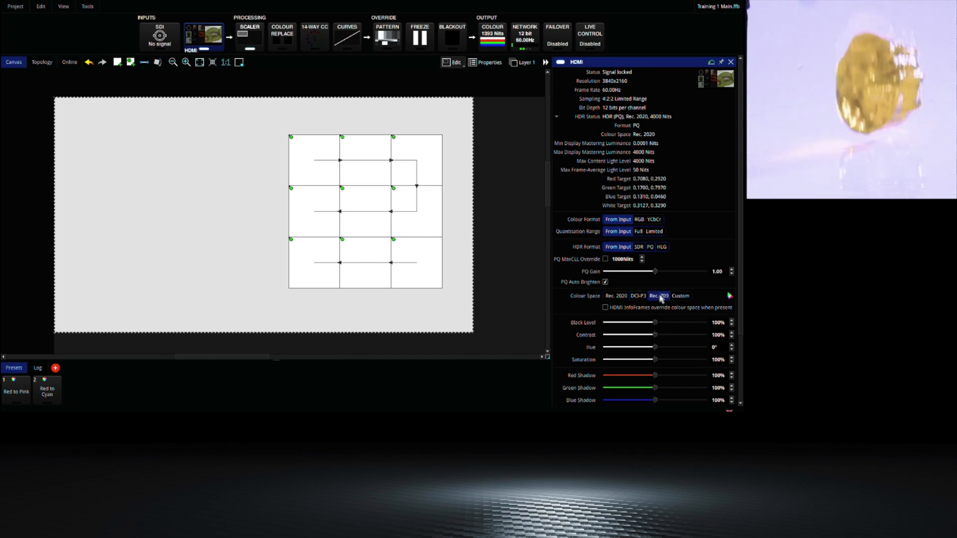
pyautogui.click(617, 296)
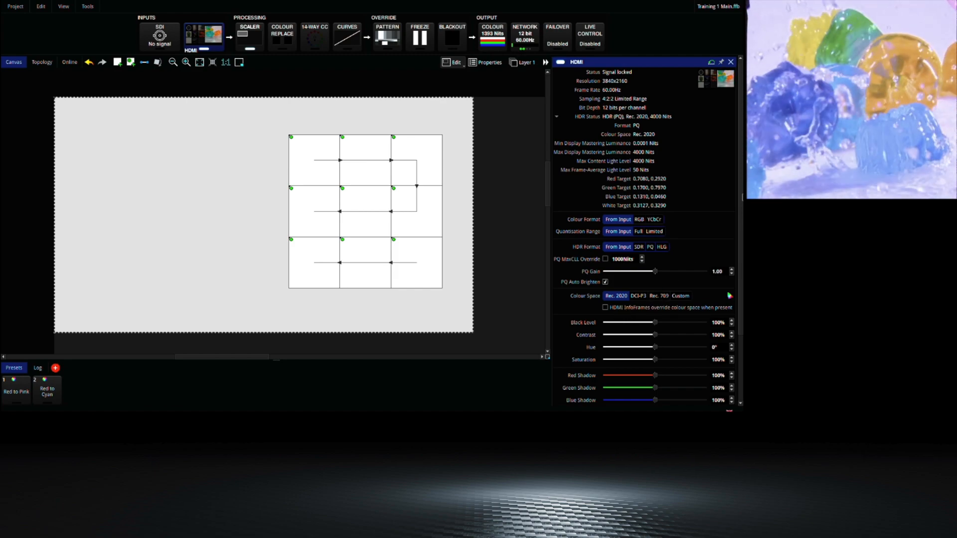
pyautogui.scroll(-3)
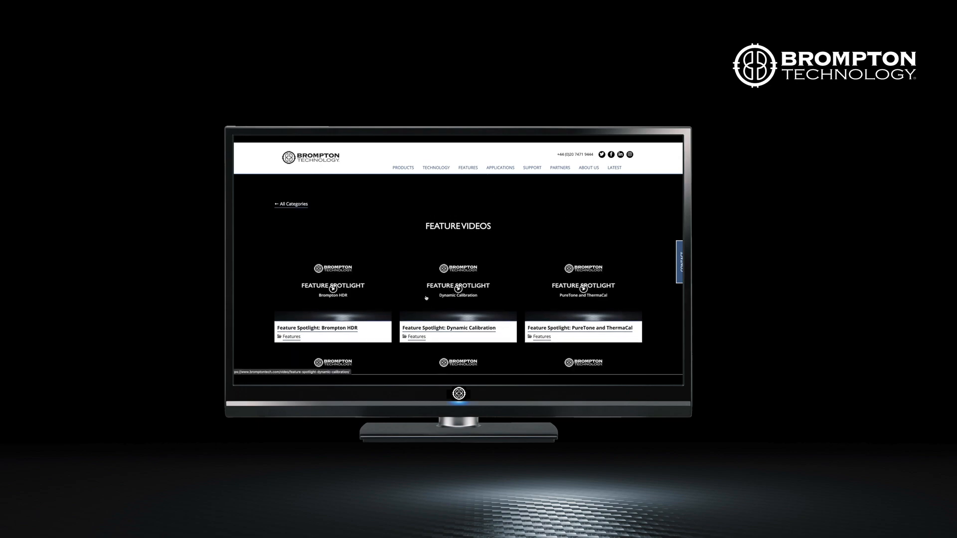
pyautogui.scroll(-3)
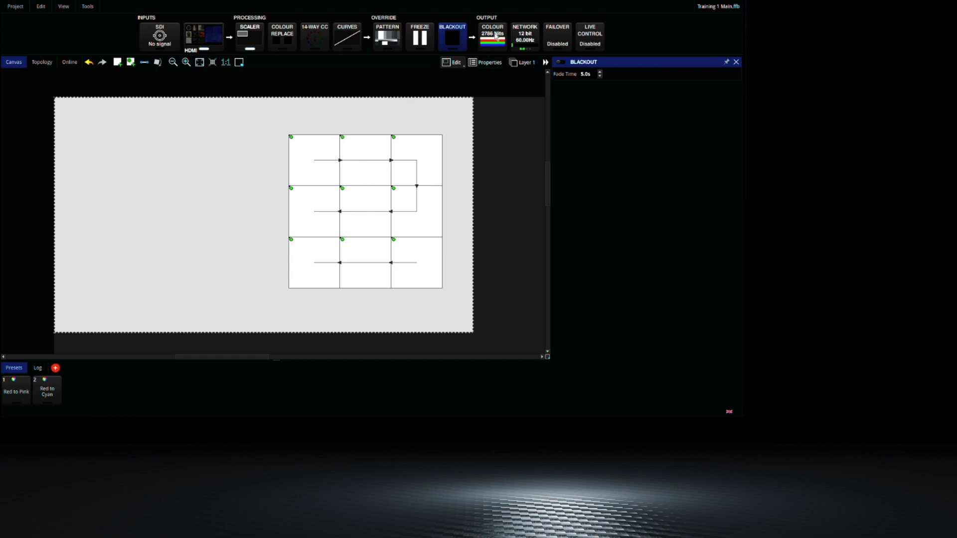
# - Go to Global Colour and enter the DynaCal view with the Rec. 2020 chromaticity diagram
pyautogui.click(493, 35)
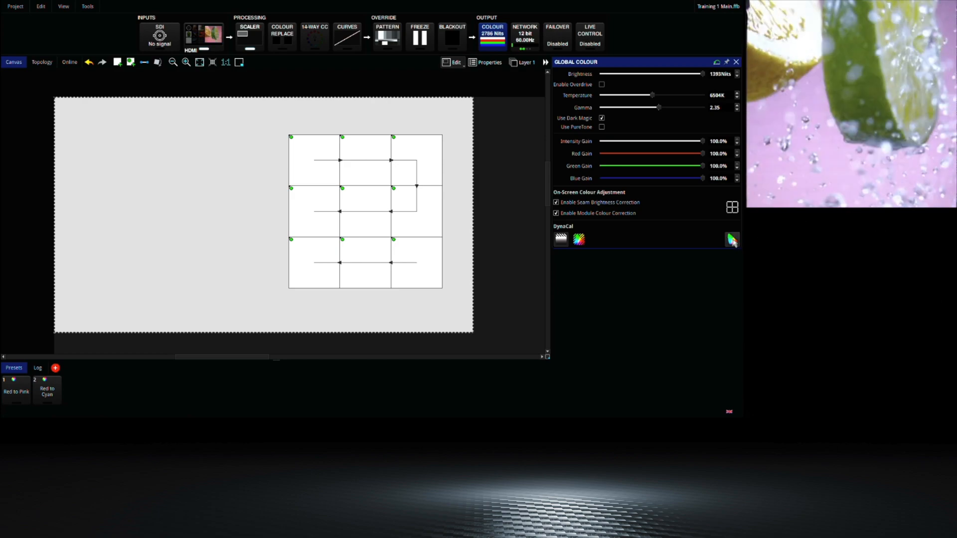
pyautogui.moveTo(732, 238)
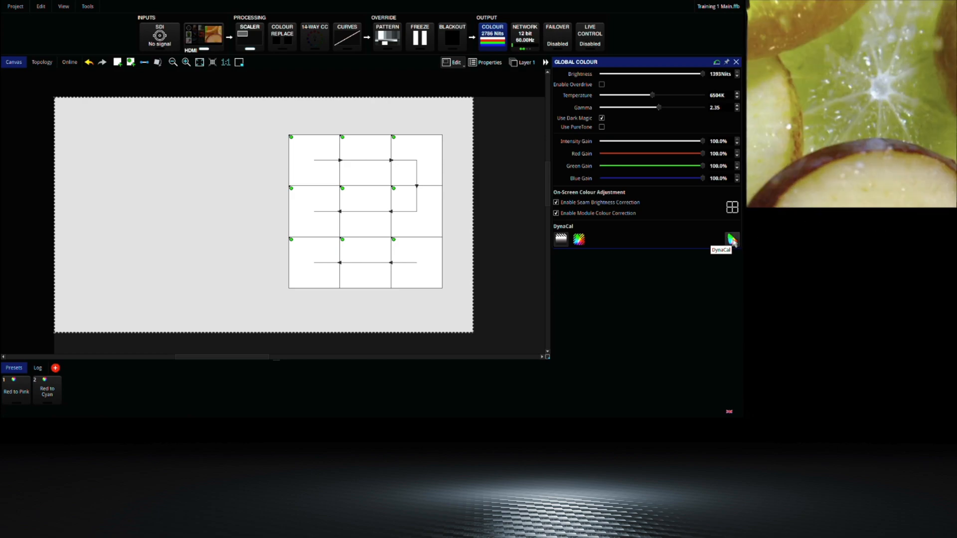
pyautogui.click(732, 238)
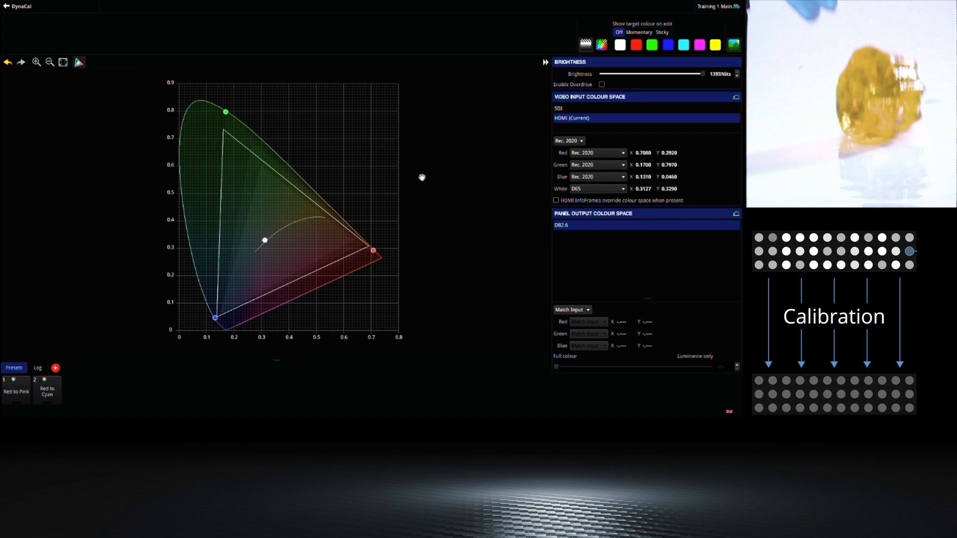
pyautogui.moveTo(386, 210)
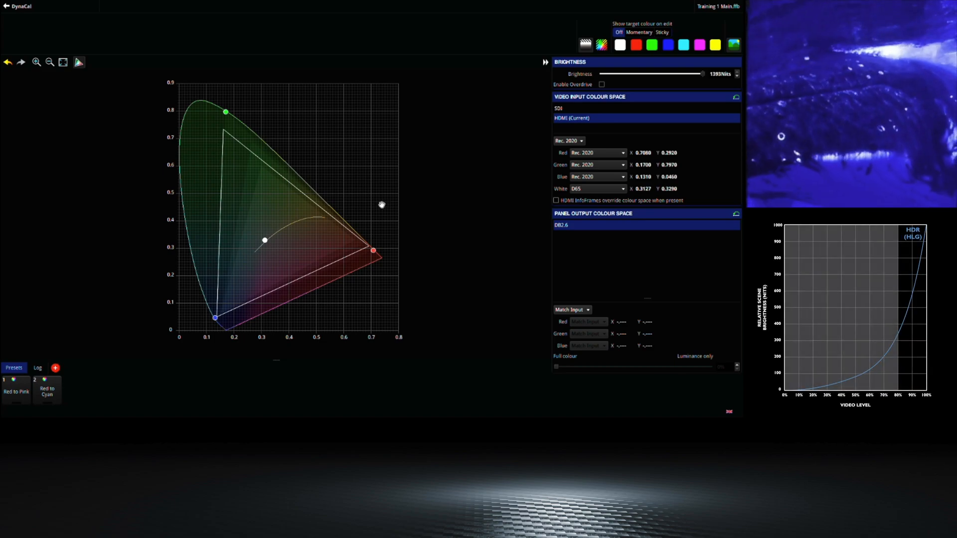
pyautogui.moveTo(361, 173)
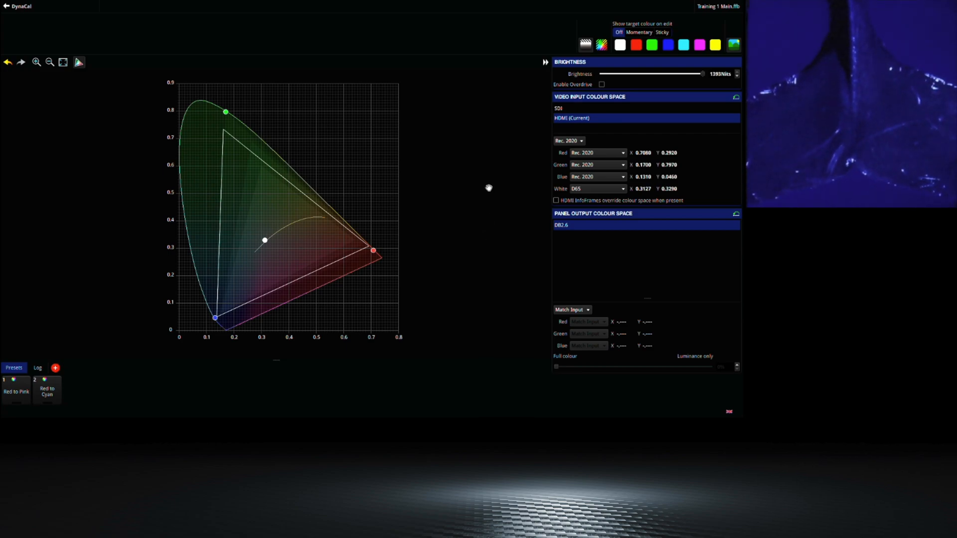
pyautogui.moveTo(601, 45)
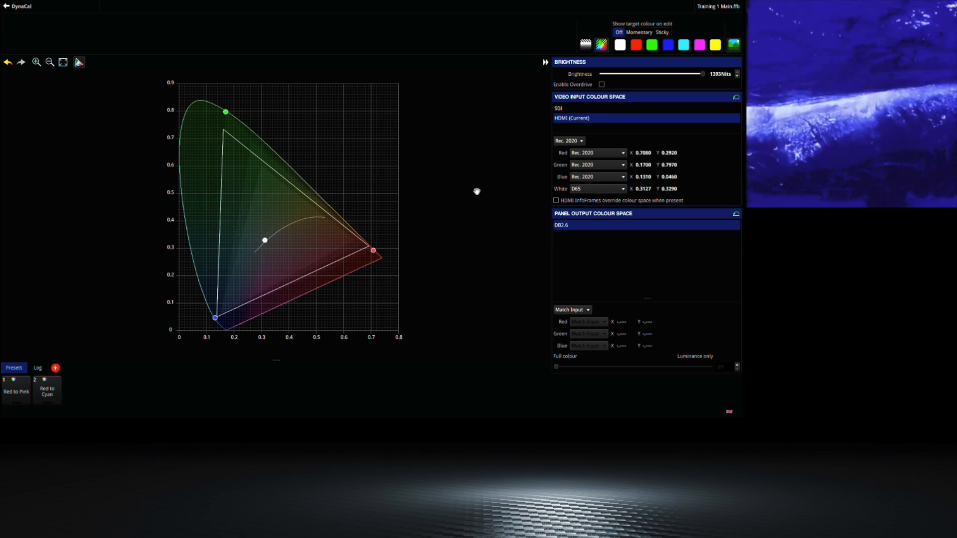
pyautogui.moveTo(450, 211)
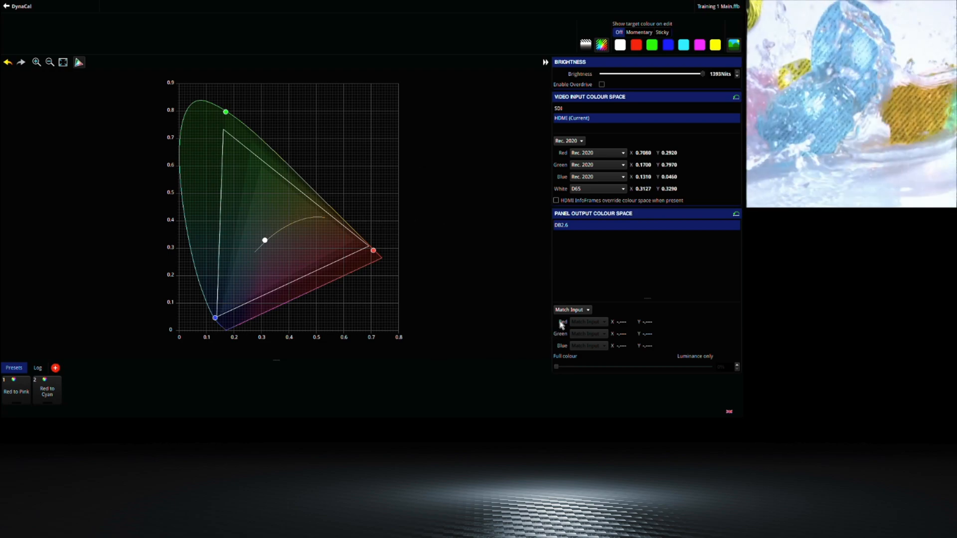
# - Limit the output gamut to Achievable and pull the red primary inward for a Custom gamut
pyautogui.click(572, 309)
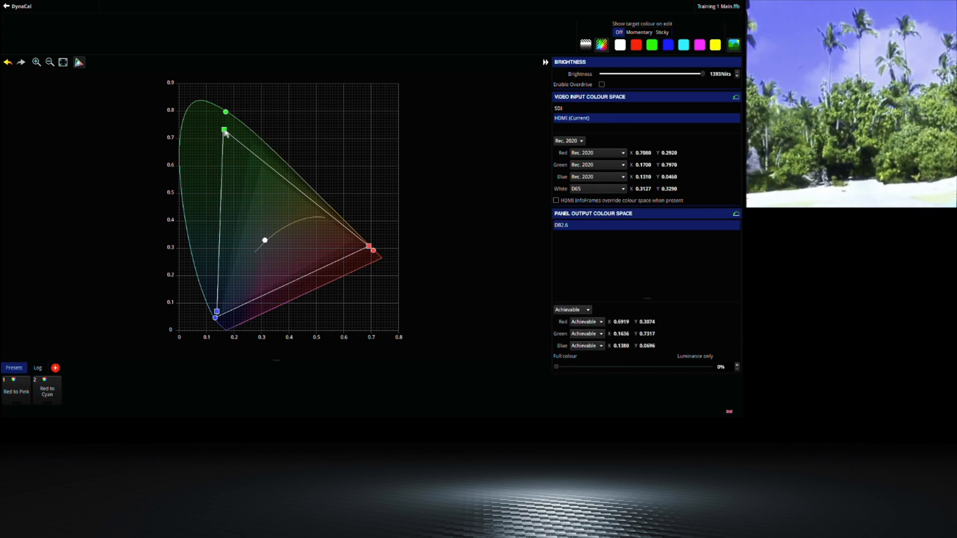
pyautogui.moveTo(224, 132); pyautogui.dragTo(225, 134)
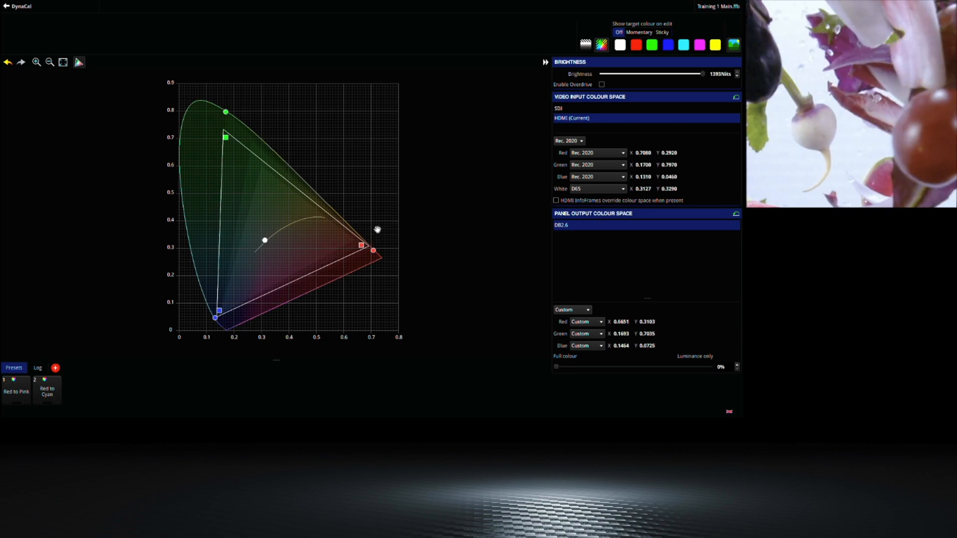
pyautogui.moveTo(406, 197)
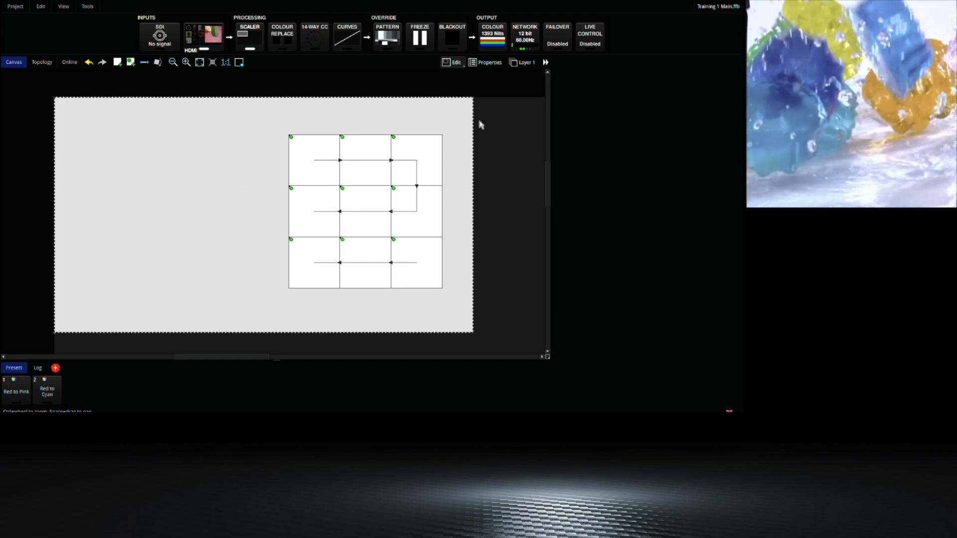
# - Enable Art-Net Live Control and list its available control profiles
pyautogui.click(589, 35)
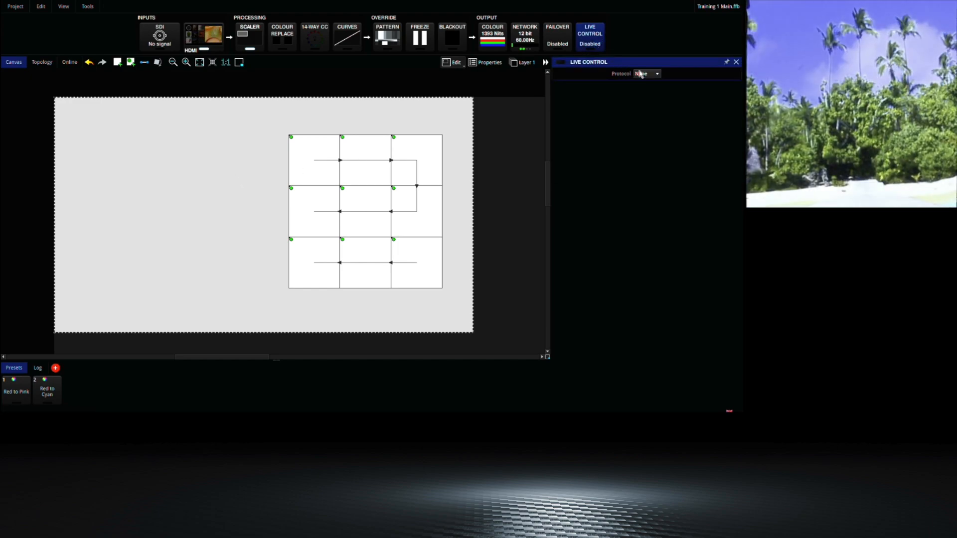
pyautogui.click(645, 73)
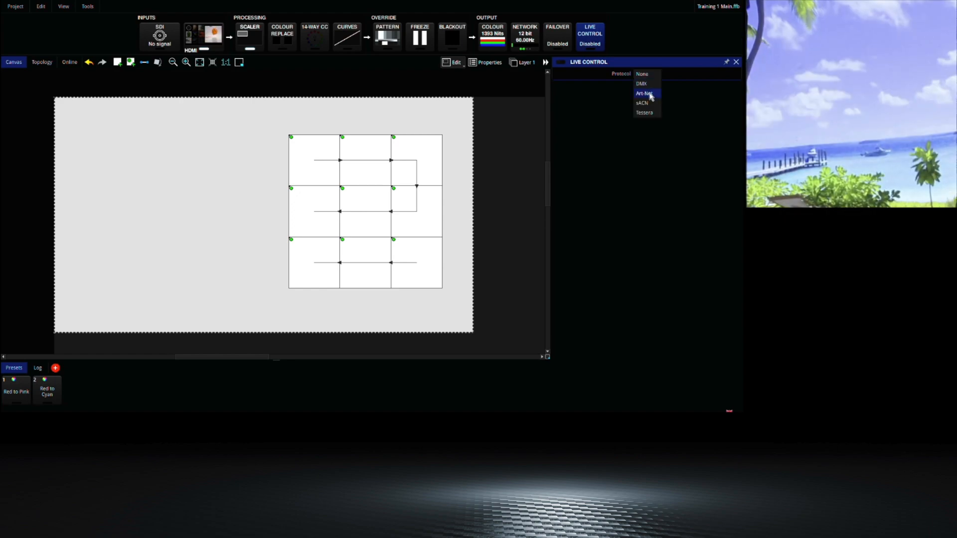
pyautogui.click(644, 94)
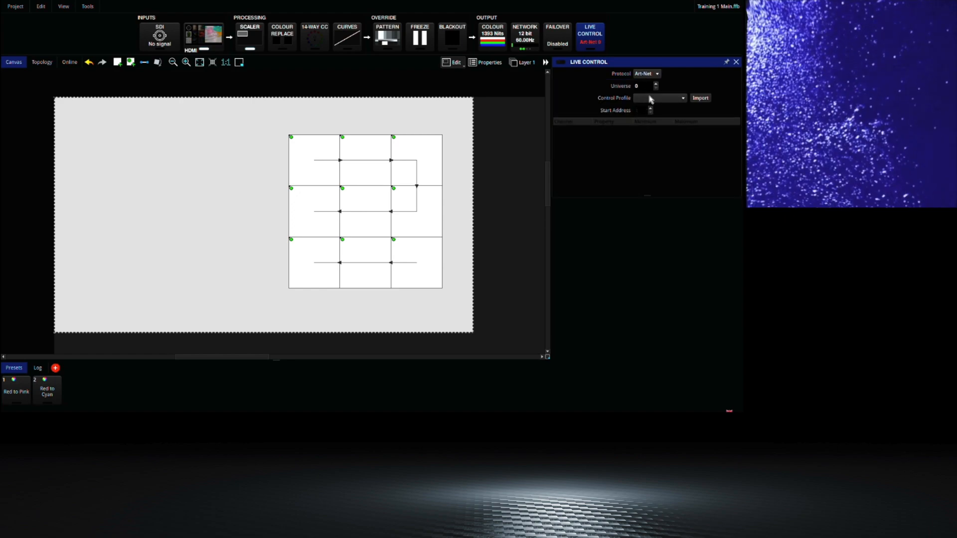
pyautogui.click(659, 98)
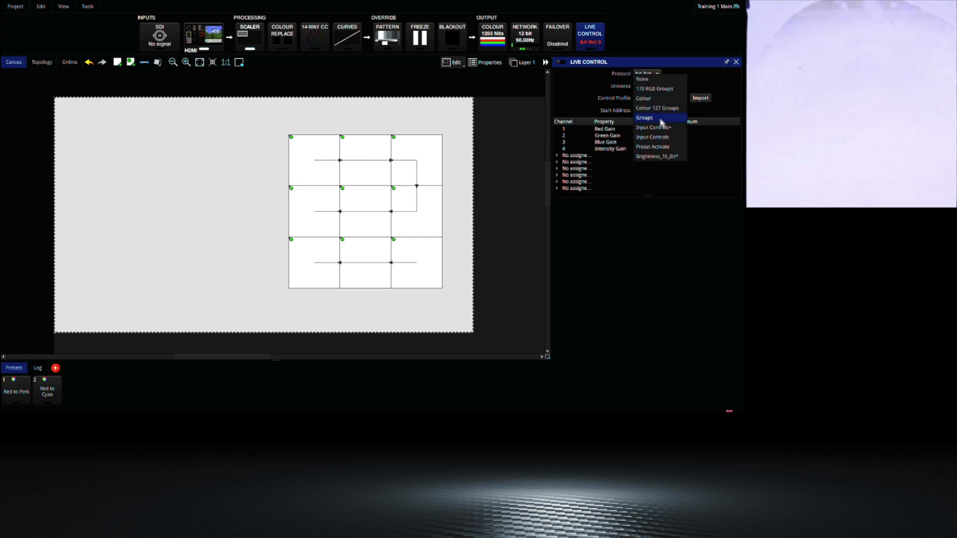
# - Preview the Groups and Preset Activate profiles, then set the protocol back to None
pyautogui.click(657, 74)
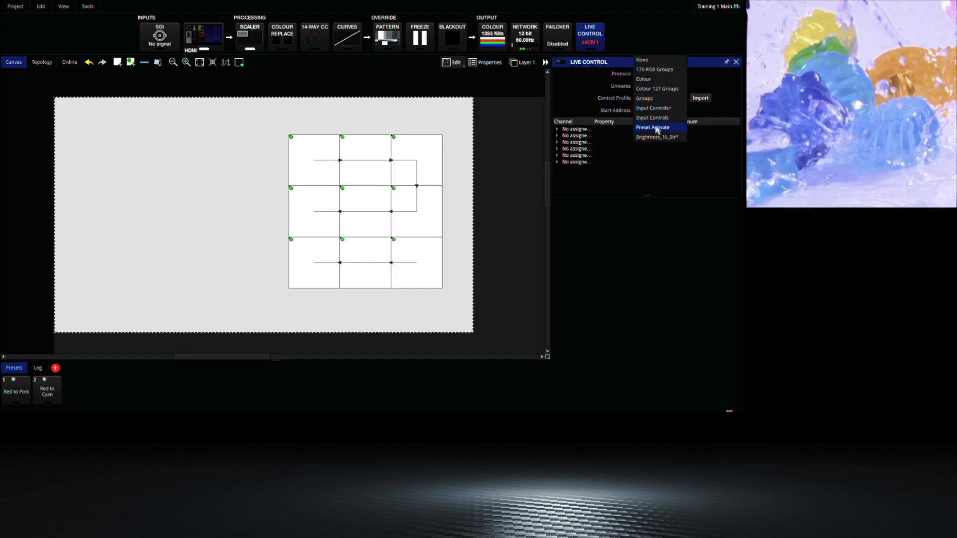
pyautogui.click(653, 126)
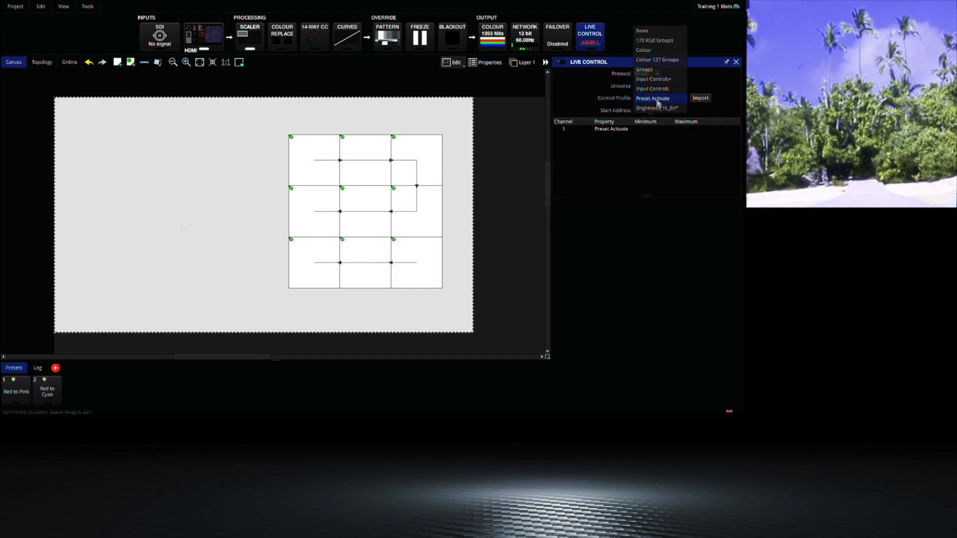
pyautogui.click(642, 31)
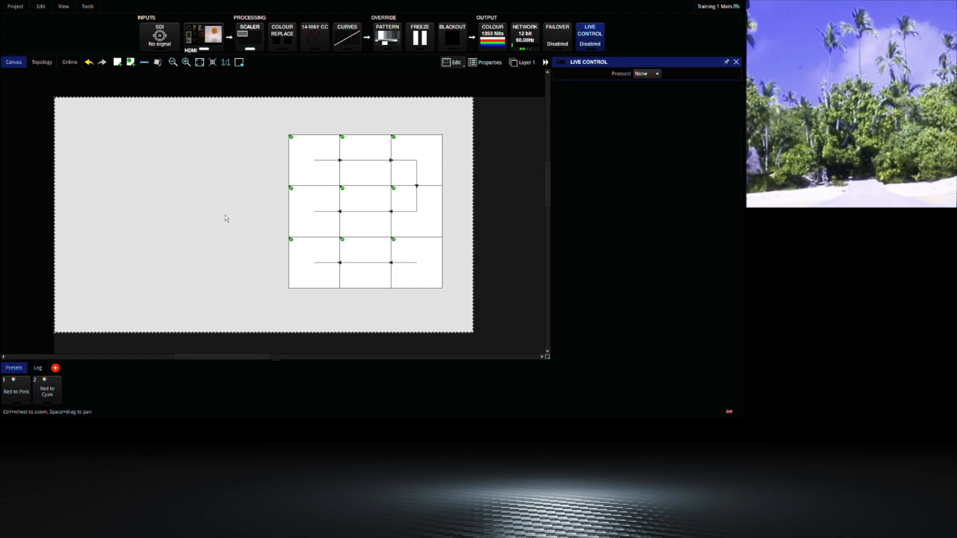
# - Show the Blackout override panel with its 5.0 s fade time
pyautogui.click(451, 37)
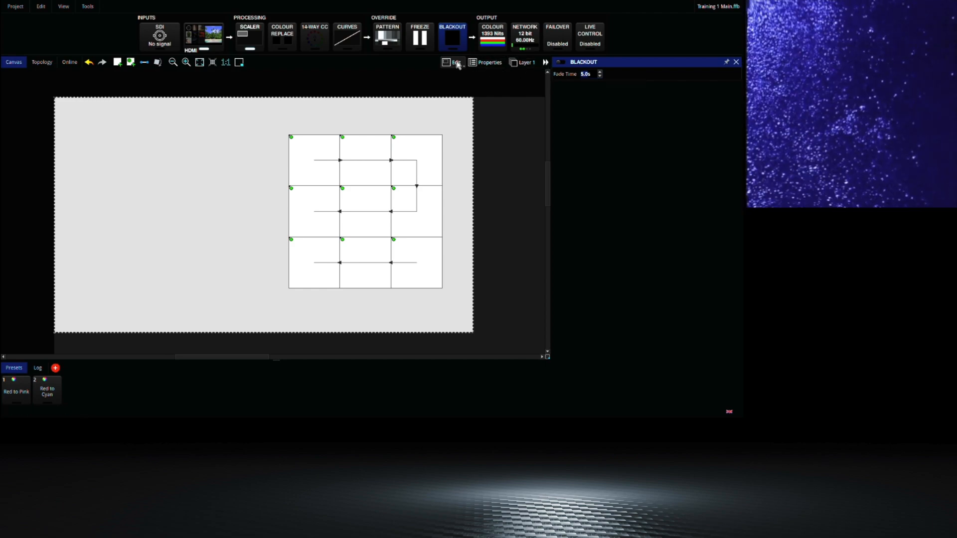
pyautogui.click(452, 38)
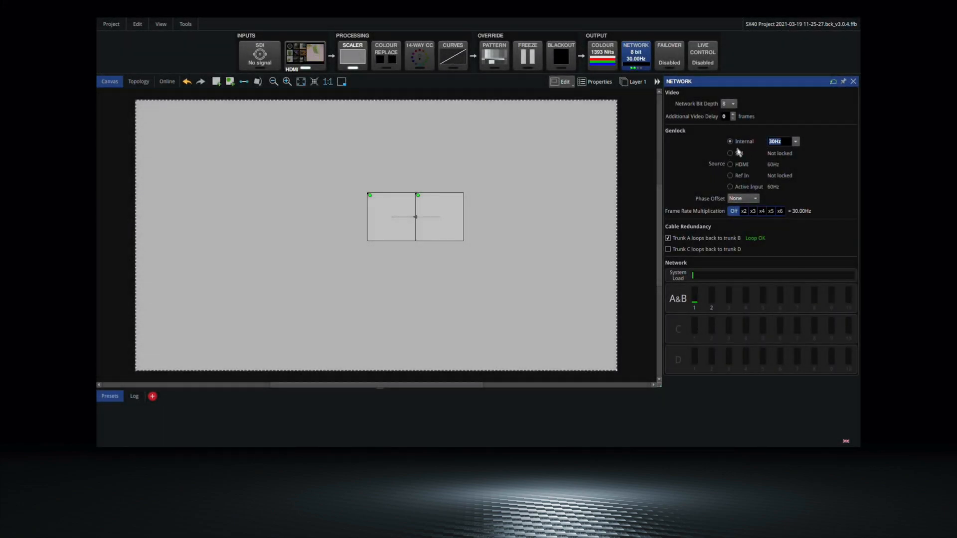
# - Set internal genlock to 250 Hz and go to Tools > Settings on the processor
pyautogui.click(782, 141)
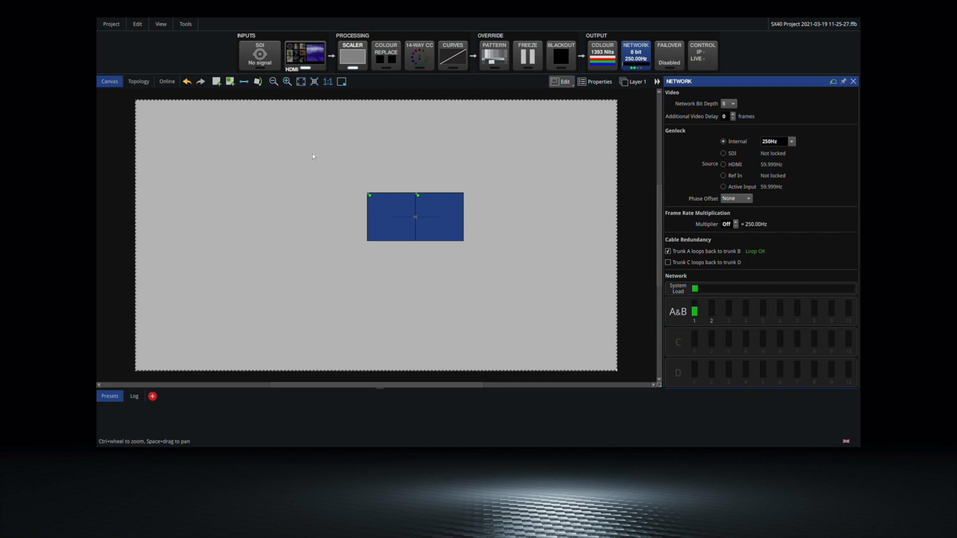
pyautogui.click(185, 24)
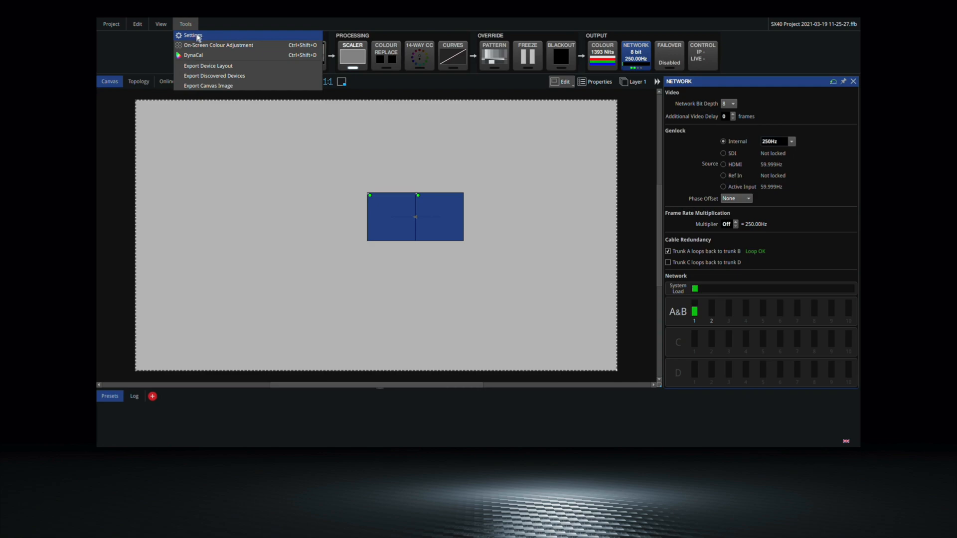
pyautogui.click(191, 35)
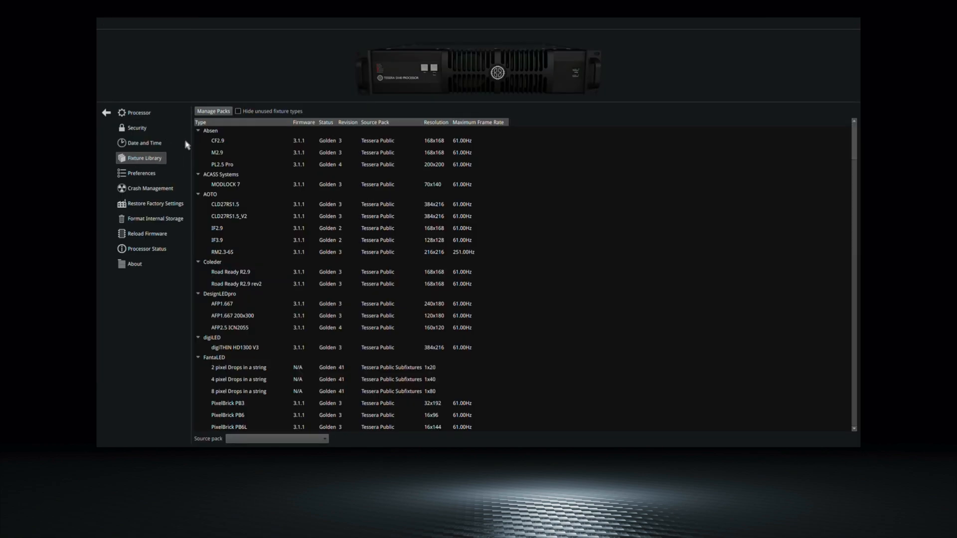
# - Show the Fixture Library page with each fixture type's maximum frame rate
pyautogui.click(213, 111)
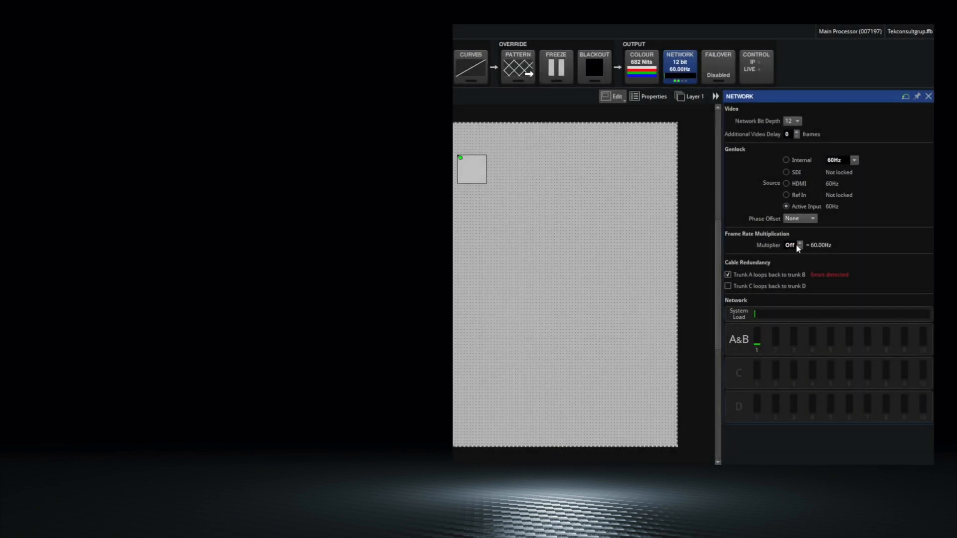
# - Set the frame rate multiplier to 4 and remap output frame 1 to solid white
pyautogui.click(800, 245)
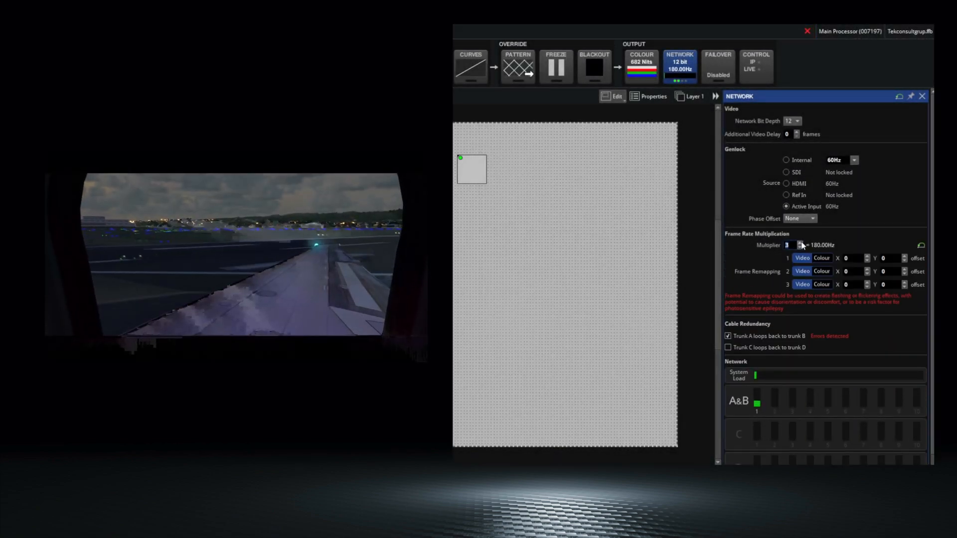
pyautogui.click(800, 243)
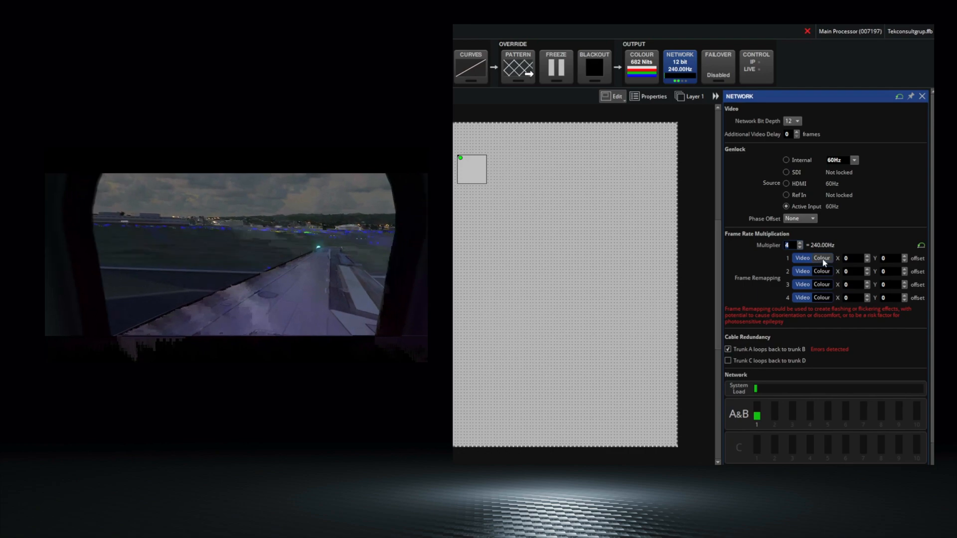
pyautogui.click(822, 258)
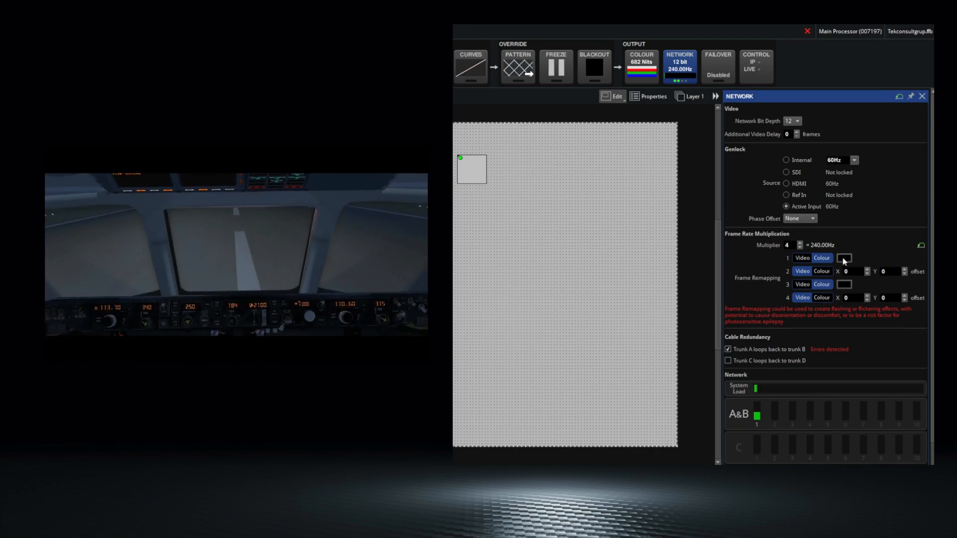
pyautogui.click(845, 257)
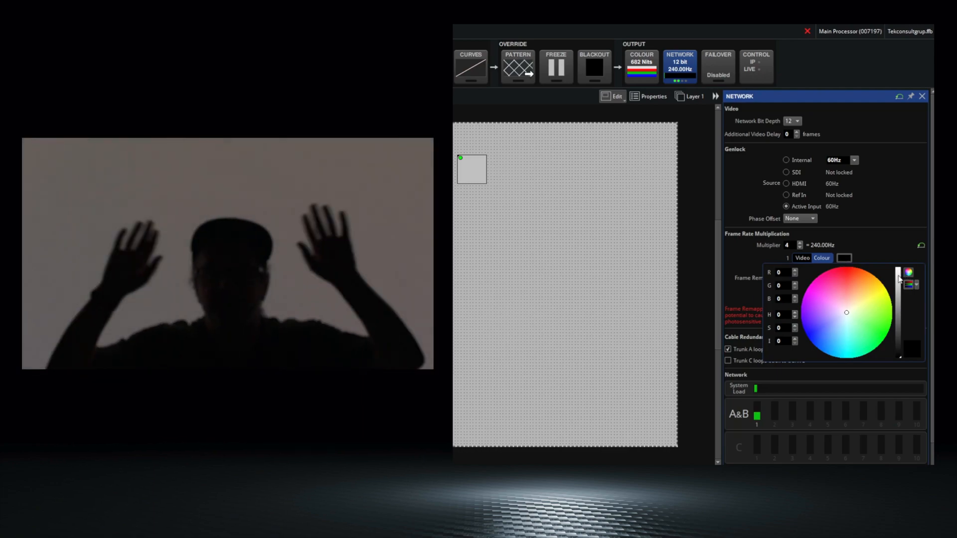
pyautogui.click(912, 349)
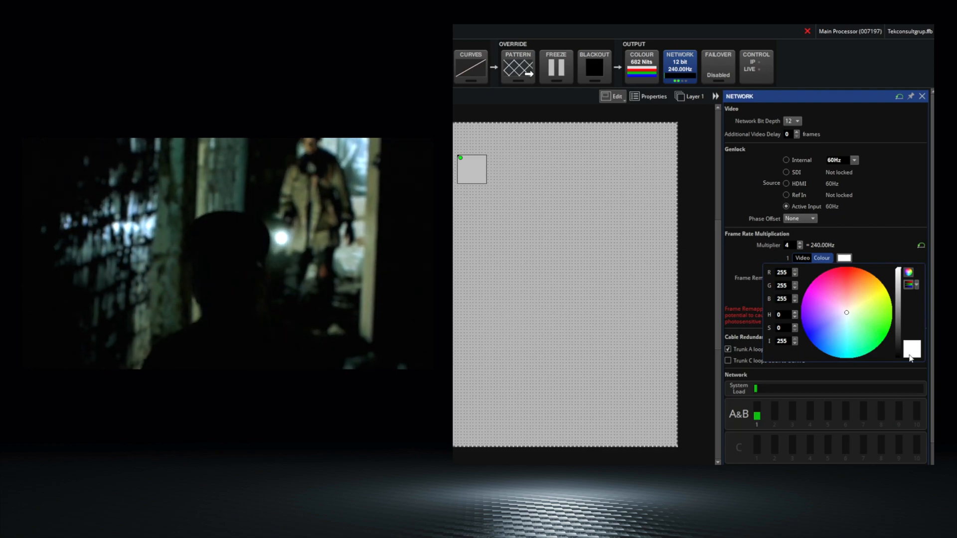
pyautogui.click(844, 284)
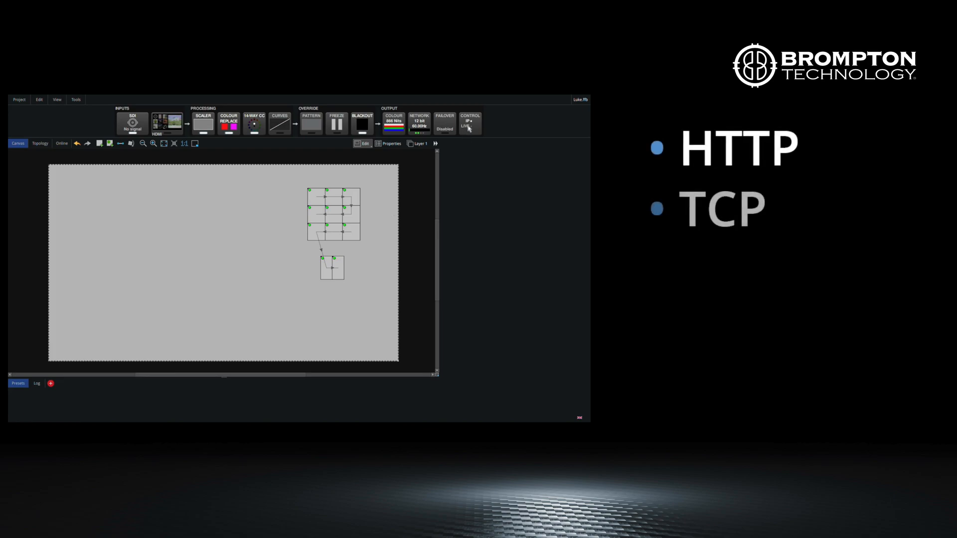
# - Show the IP control settings with raw TCP on port 23 and HTTP on port 80
pyautogui.click(470, 123)
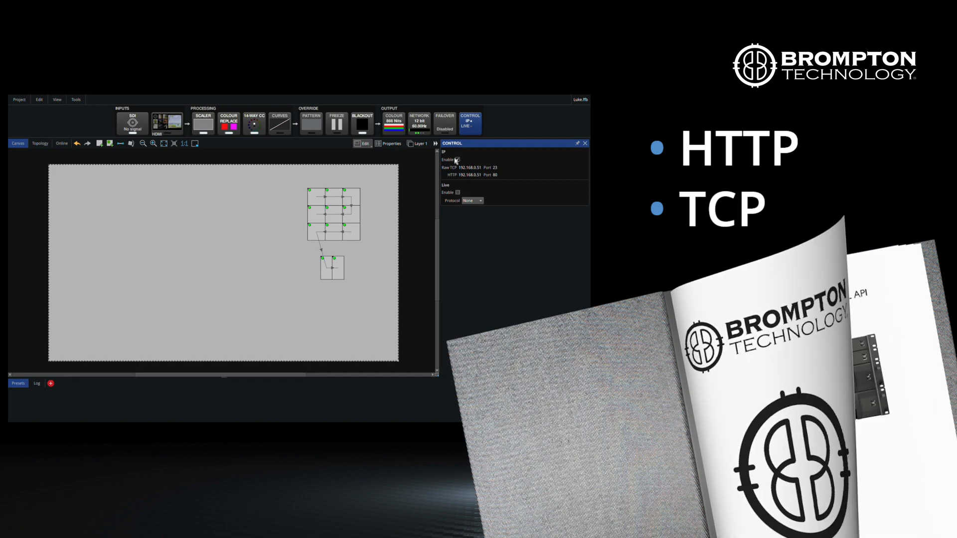